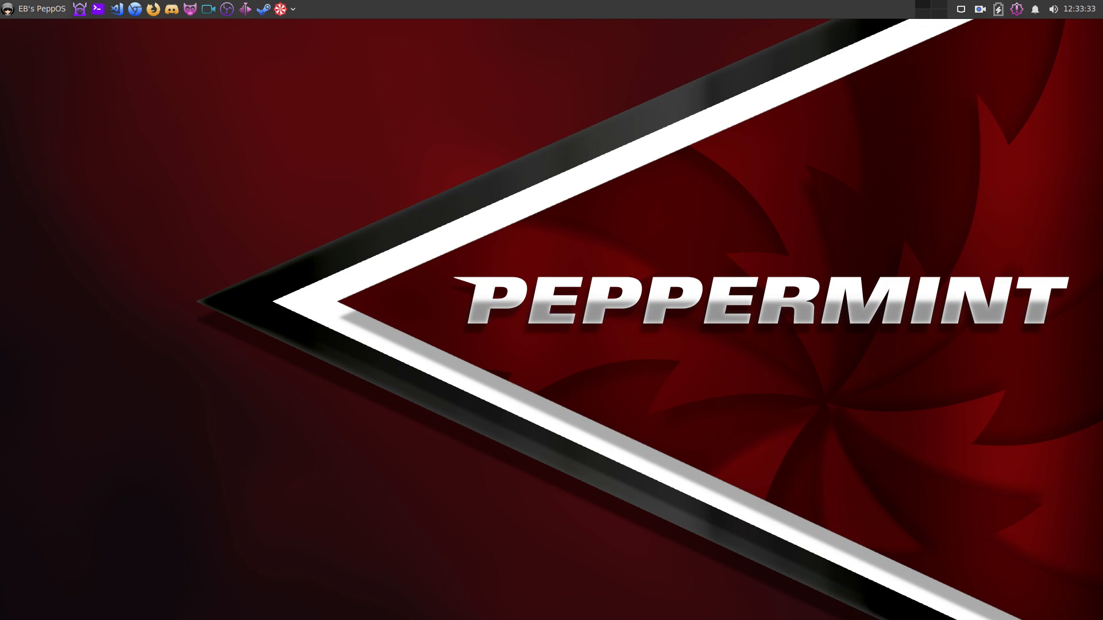
Launch Welcome to Peppermint from the Favourites menu and start Peppermint Hub from it
{"action": "left_click", "coordinate": [33, 8]}
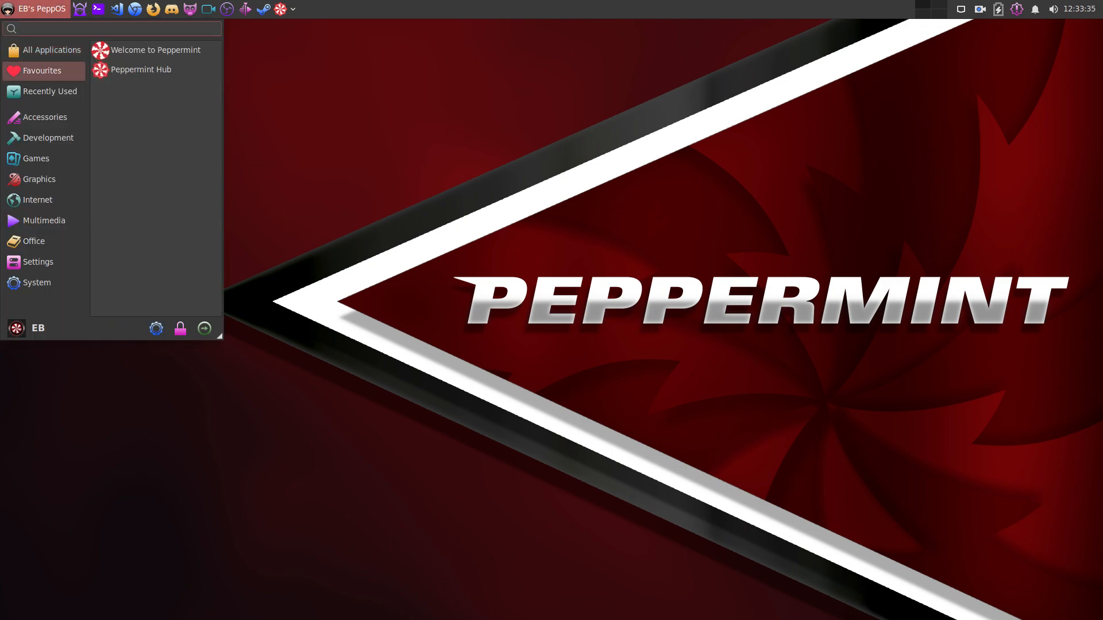
{"action": "left_click", "coordinate": [155, 50]}
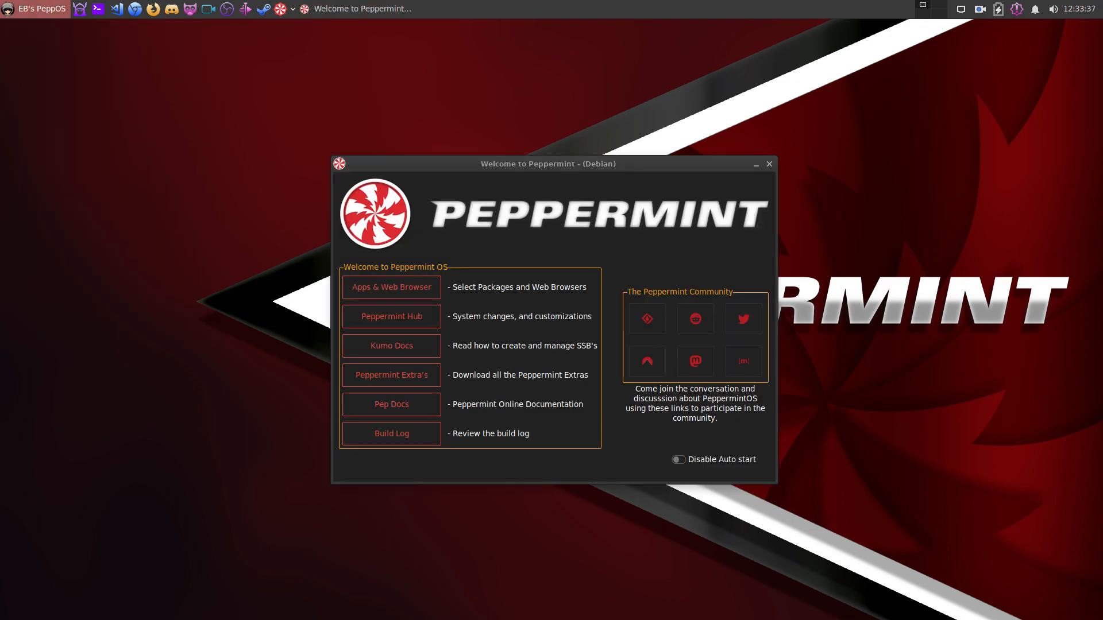
{"action": "left_click", "coordinate": [390, 287]}
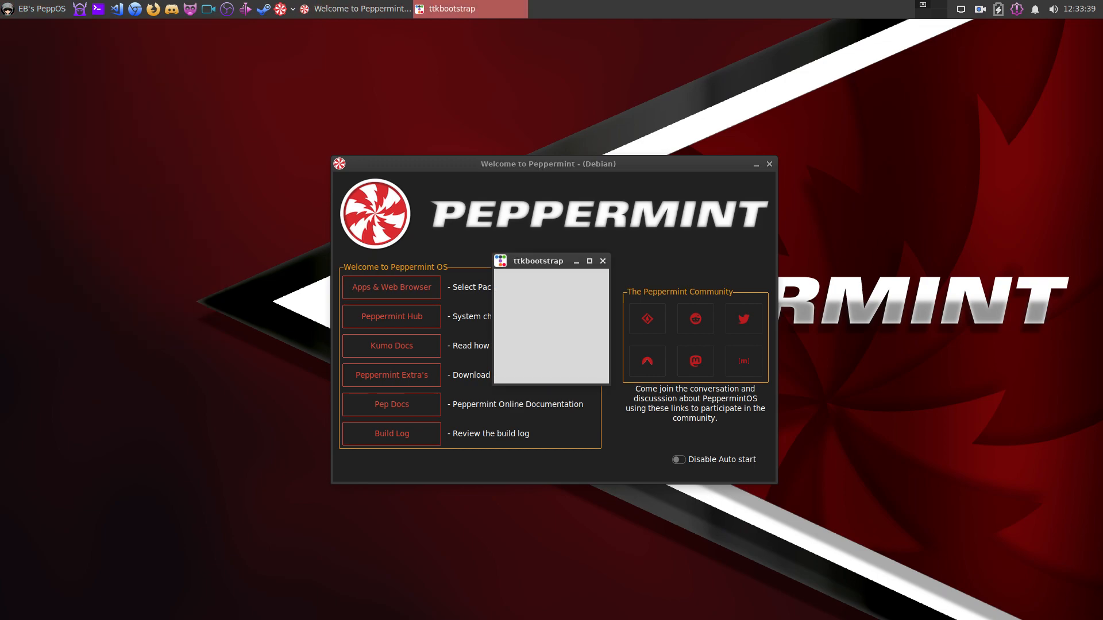
{"action": "left_click", "coordinate": [390, 316]}
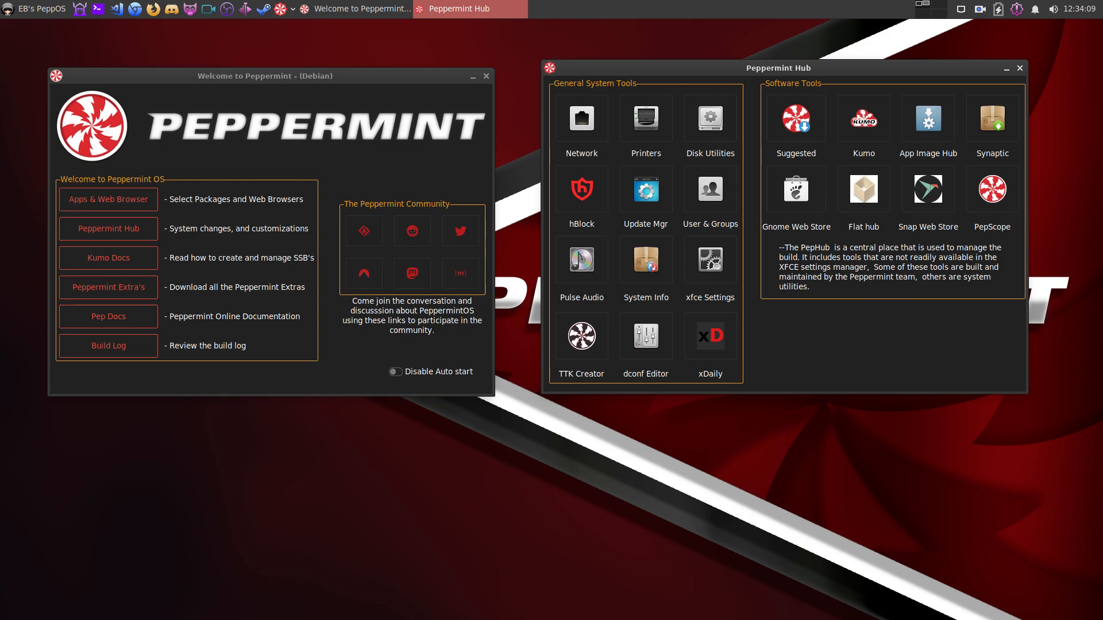
Authenticate into Apps & Web Browser and position the Suggested Packages window to browse it
{"action": "left_click", "coordinate": [108, 198]}
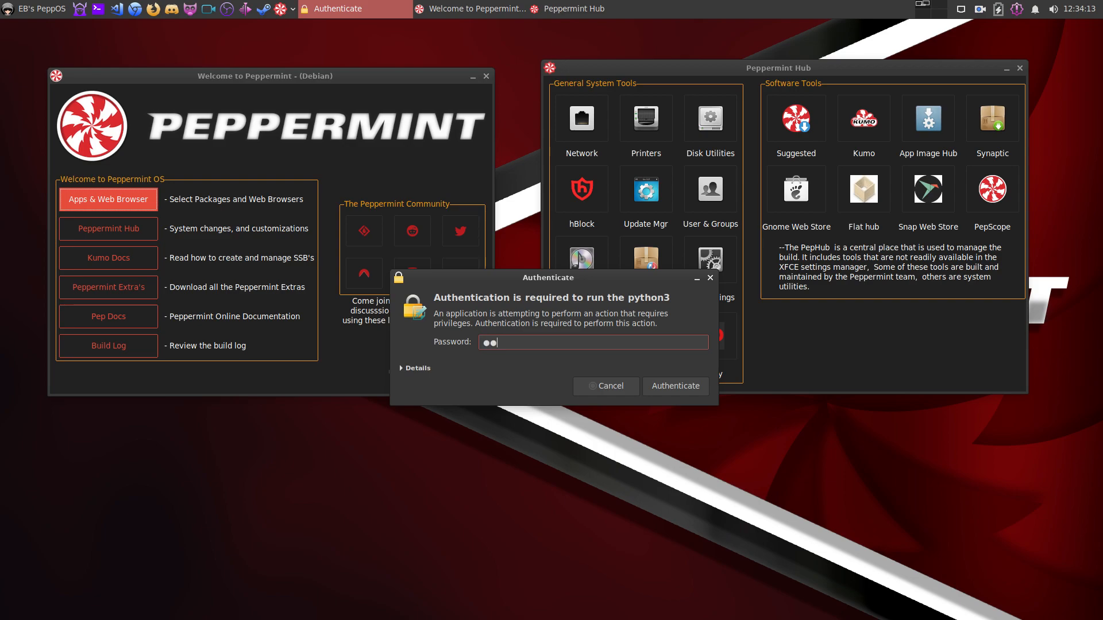
{"action": "left_click", "coordinate": [675, 386]}
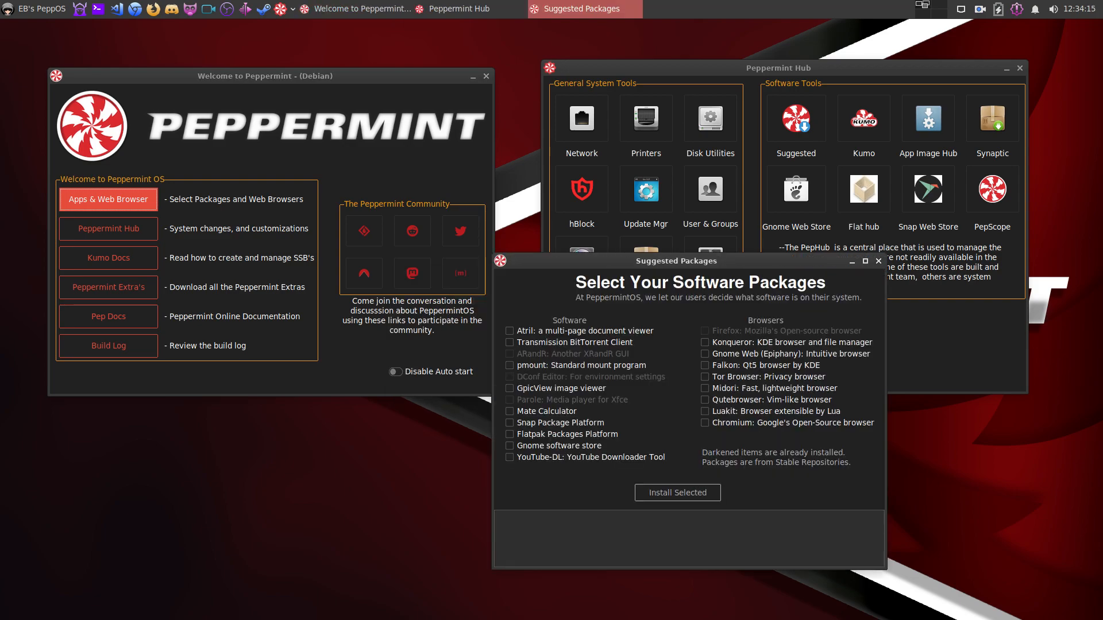
{"action": "left_click_drag", "start_coordinate": [676, 260], "coordinate": [472, 66]}
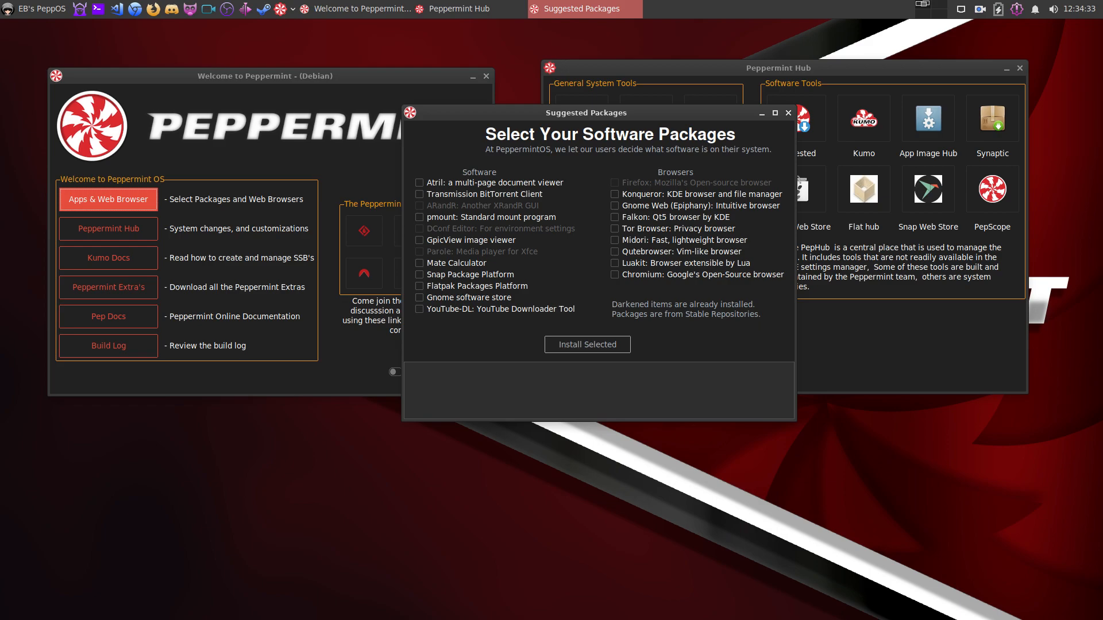
{"action": "left_click_drag", "start_coordinate": [586, 112], "coordinate": [610, 169]}
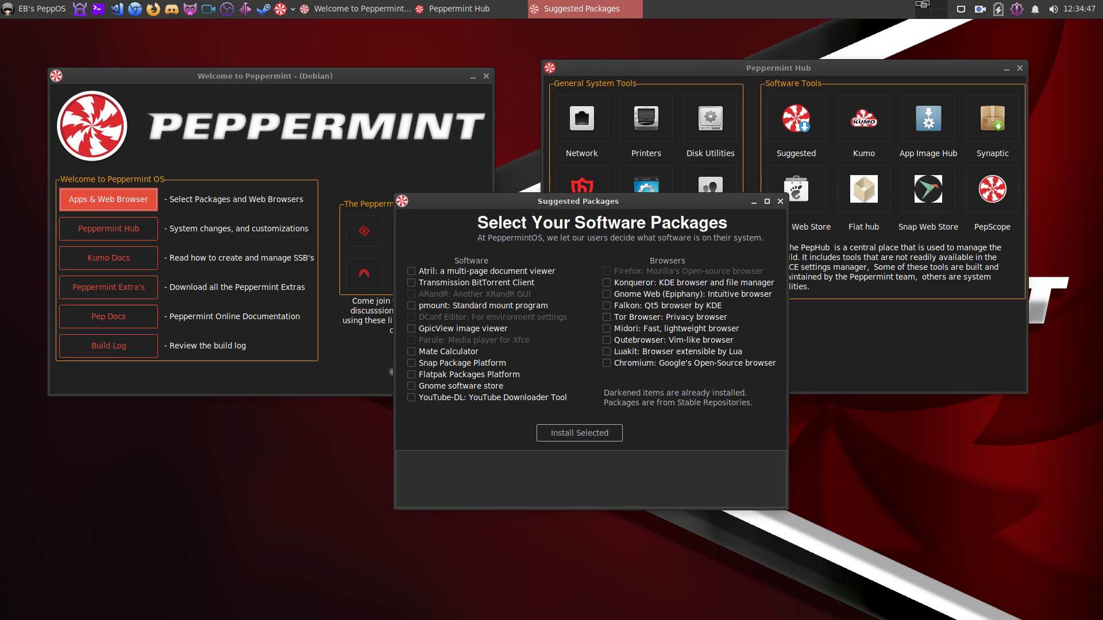
{"action": "left_click_drag", "start_coordinate": [578, 201], "coordinate": [573, 157]}
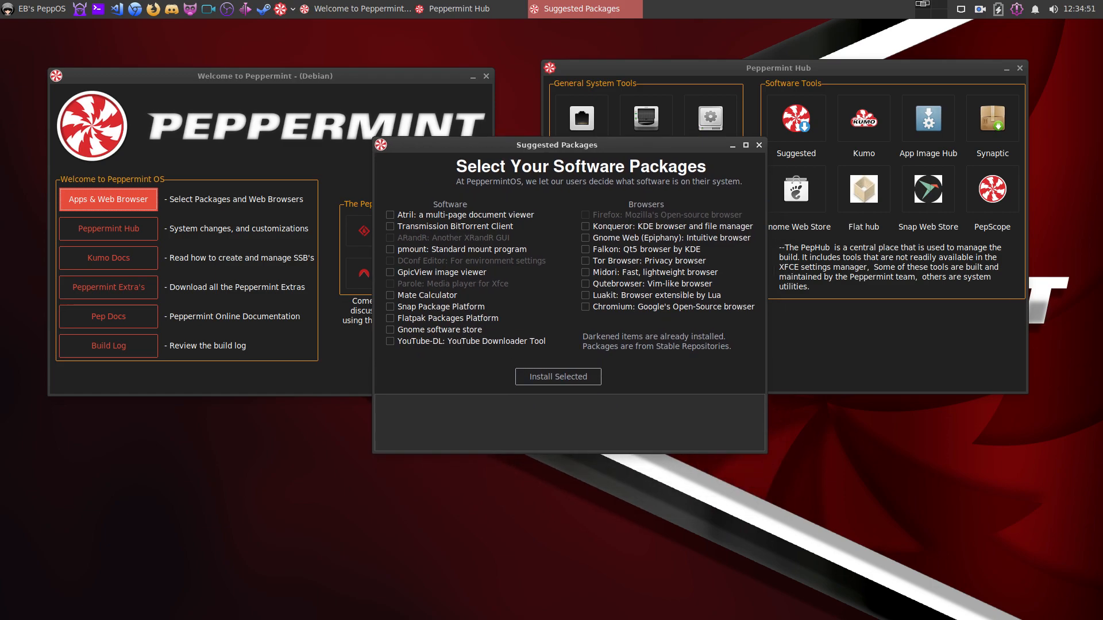
{"action": "left_click_drag", "start_coordinate": [556, 145], "coordinate": [597, 99]}
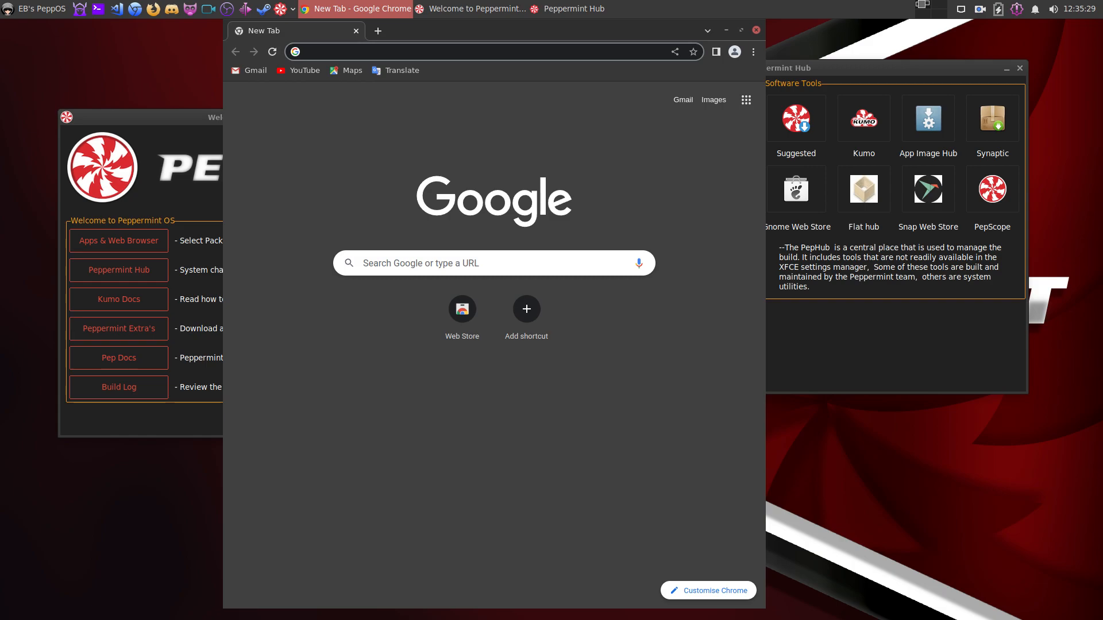
Maximize the Chrome new-tab window and bring up its main menu to exit
{"action": "left_click", "coordinate": [738, 30]}
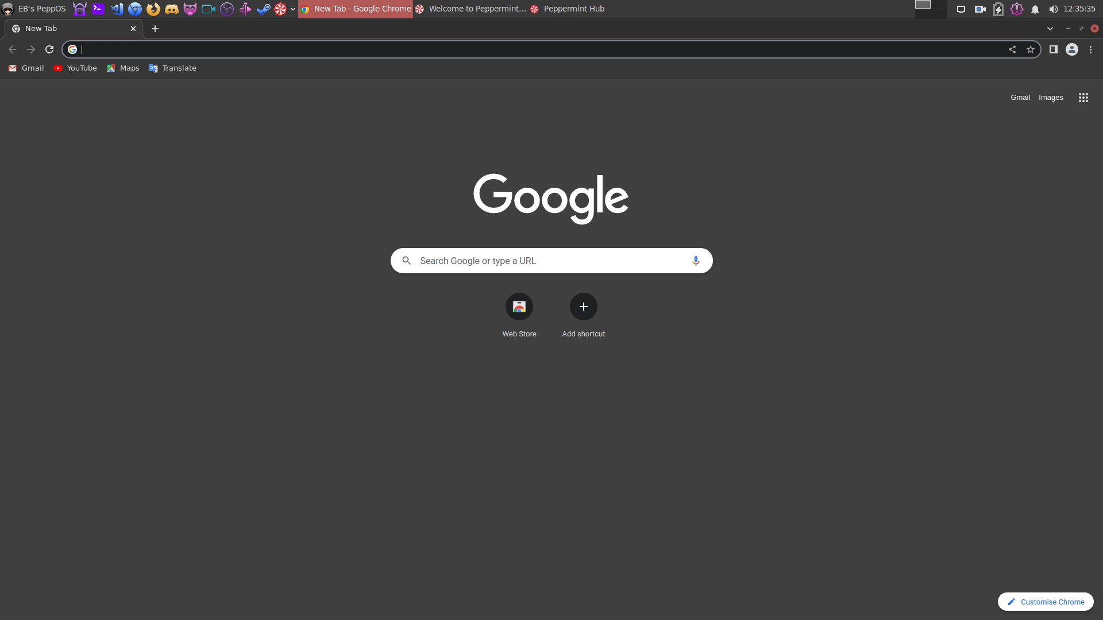
{"action": "left_click", "coordinate": [1090, 49]}
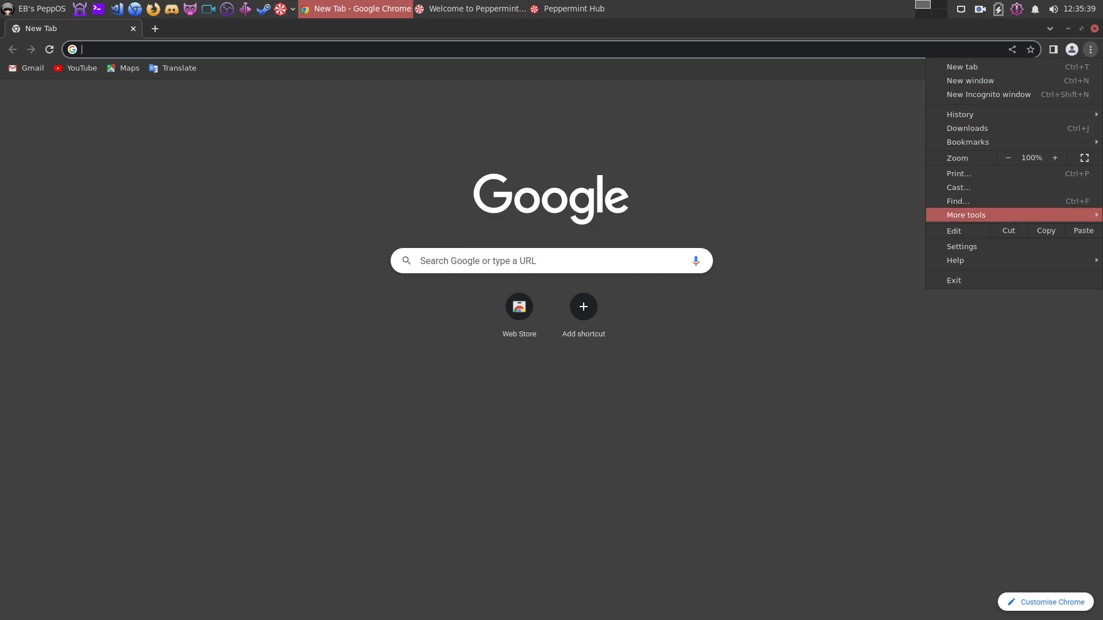
{"action": "mouse_move", "coordinate": [955, 261]}
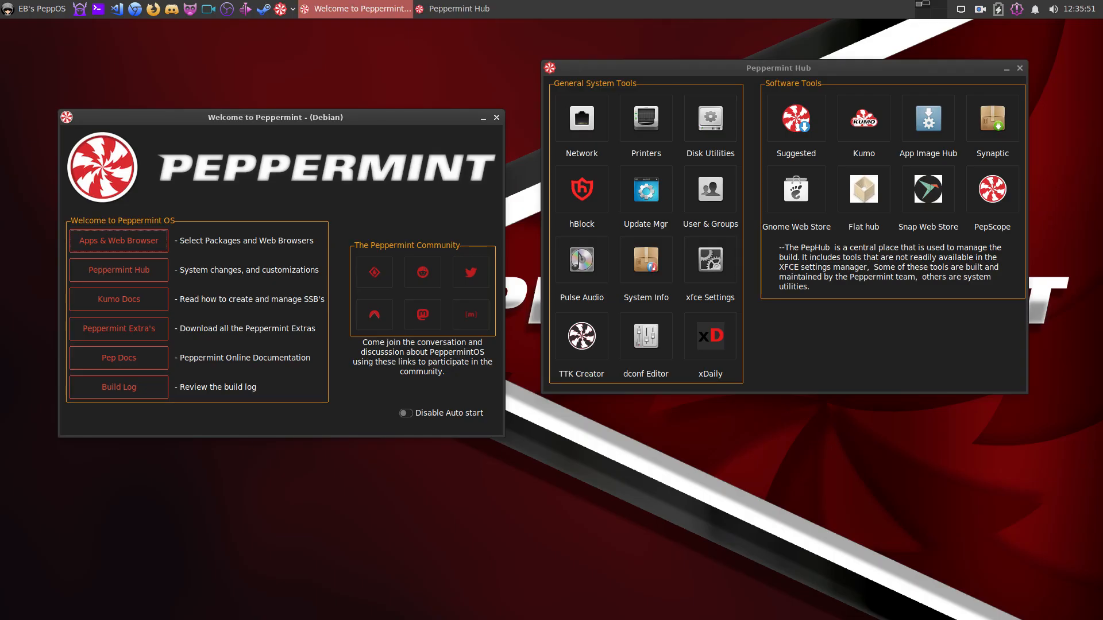
Rearrange the Hub window before starting Kumo from Software Tools
{"action": "left_click_drag", "start_coordinate": [275, 117], "coordinate": [256, 79]}
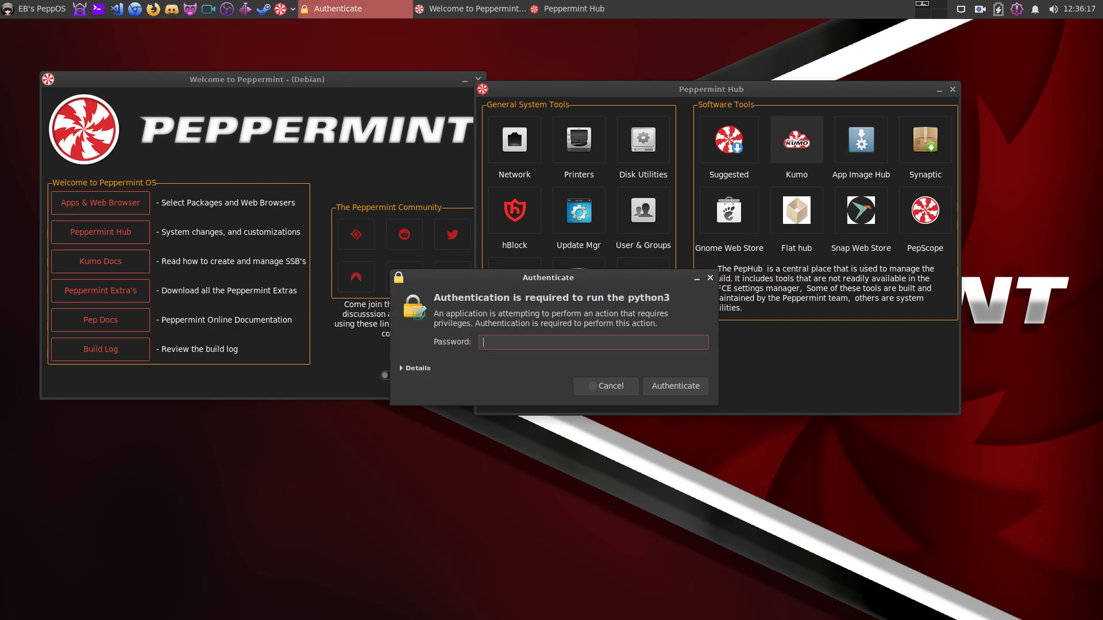
Authenticate Kumo, position its window and ready the 'Enter the name of App' field on the Create page
{"action": "type", "text": "••••"}
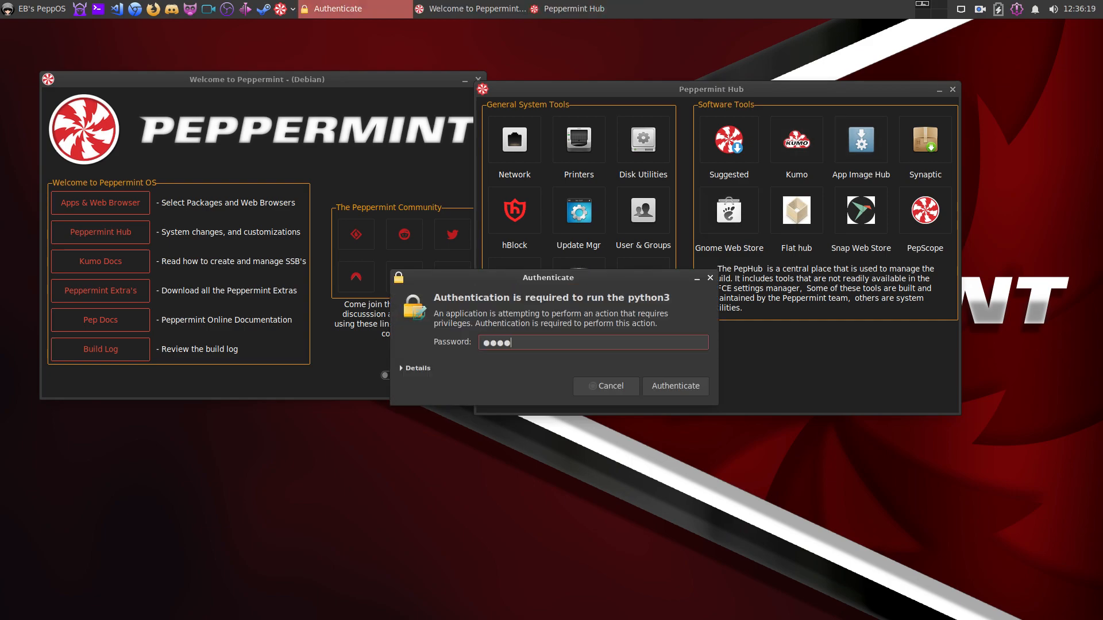
{"action": "left_click", "coordinate": [674, 386]}
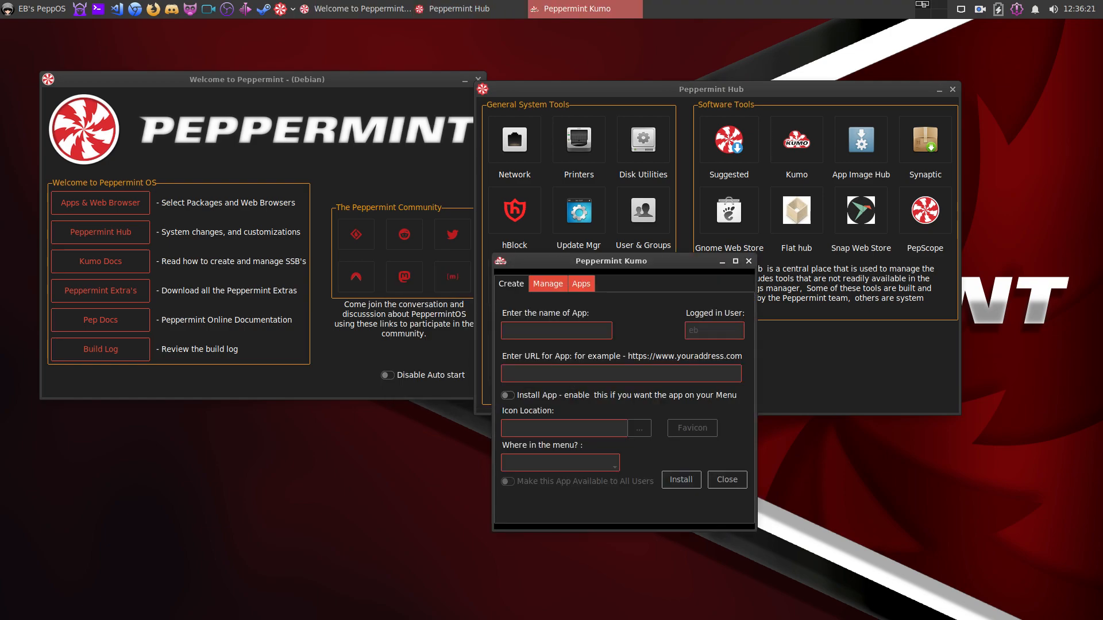
{"action": "left_click_drag", "start_coordinate": [612, 261], "coordinate": [683, 64]}
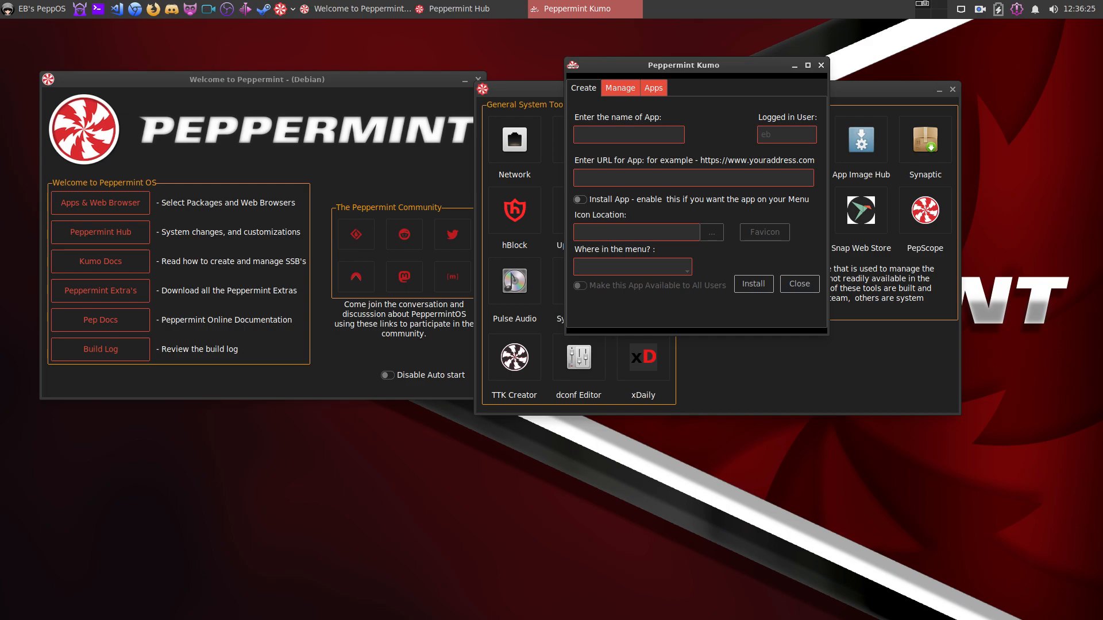
{"action": "left_click", "coordinate": [628, 134]}
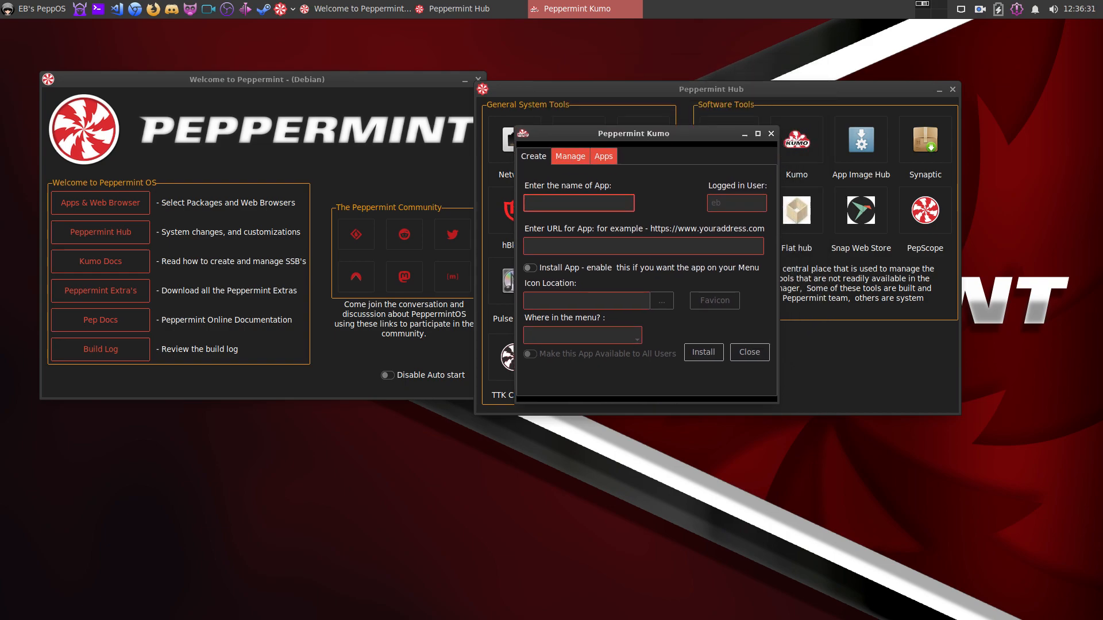
{"action": "left_click", "coordinate": [578, 202]}
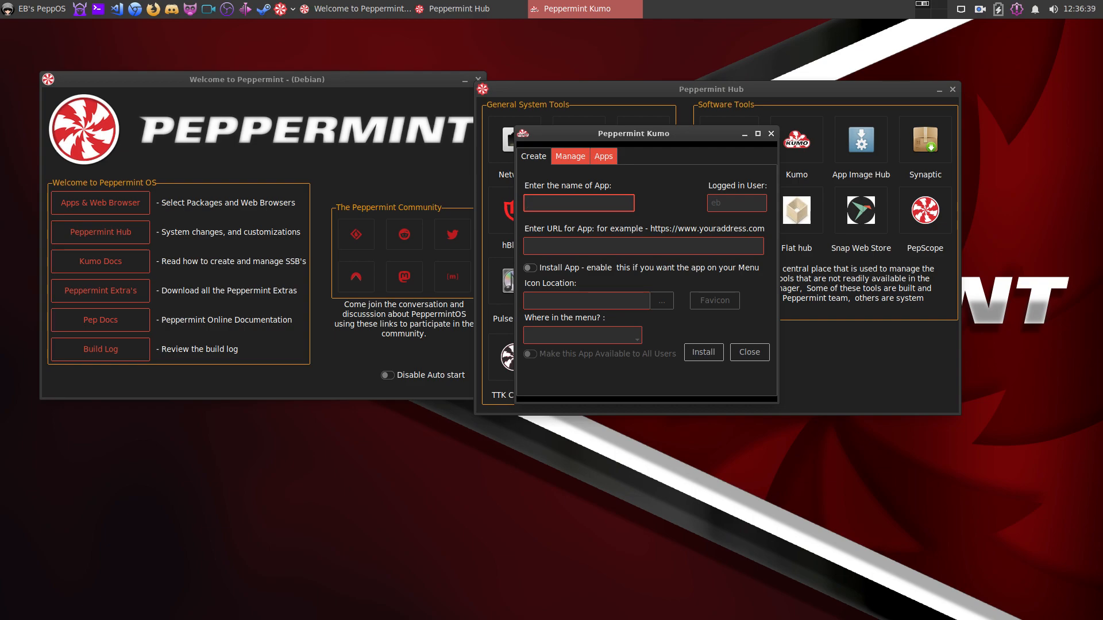
{"action": "left_click_drag", "start_coordinate": [633, 133], "coordinate": [667, 212]}
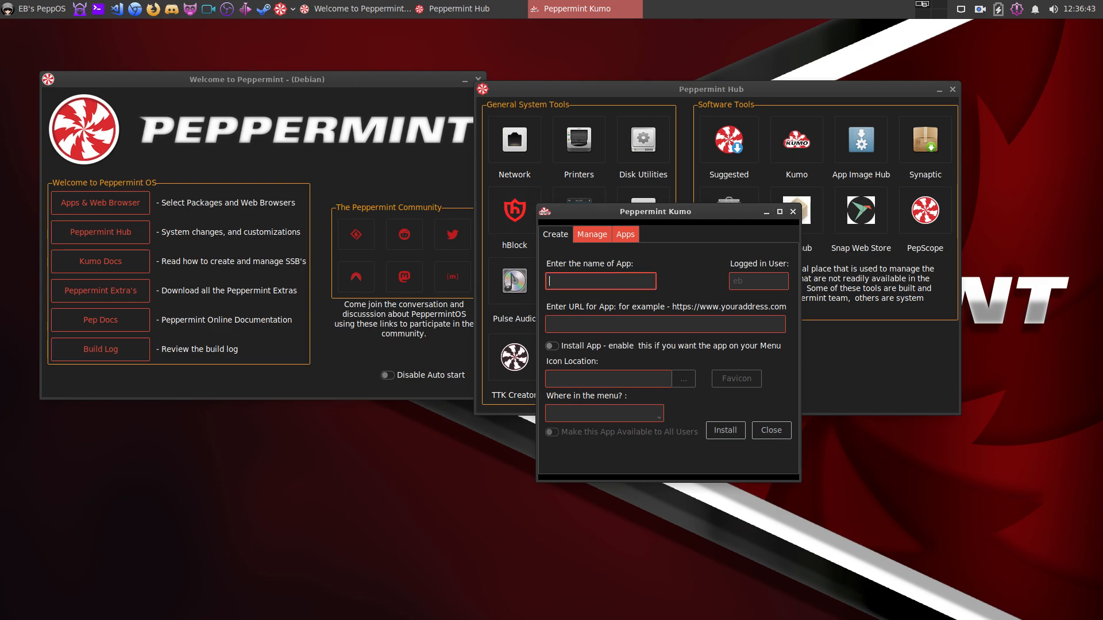
{"action": "left_click", "coordinate": [599, 281]}
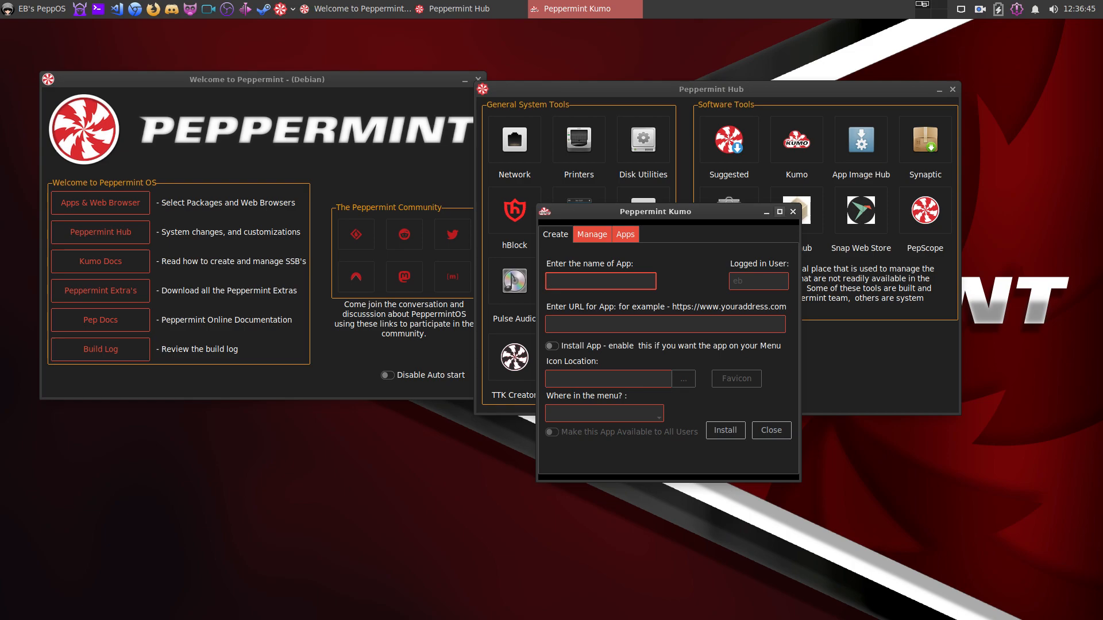
Browse the Internet, System and Office menu categories, then launch the Outlook web app
{"action": "left_click", "coordinate": [37, 8]}
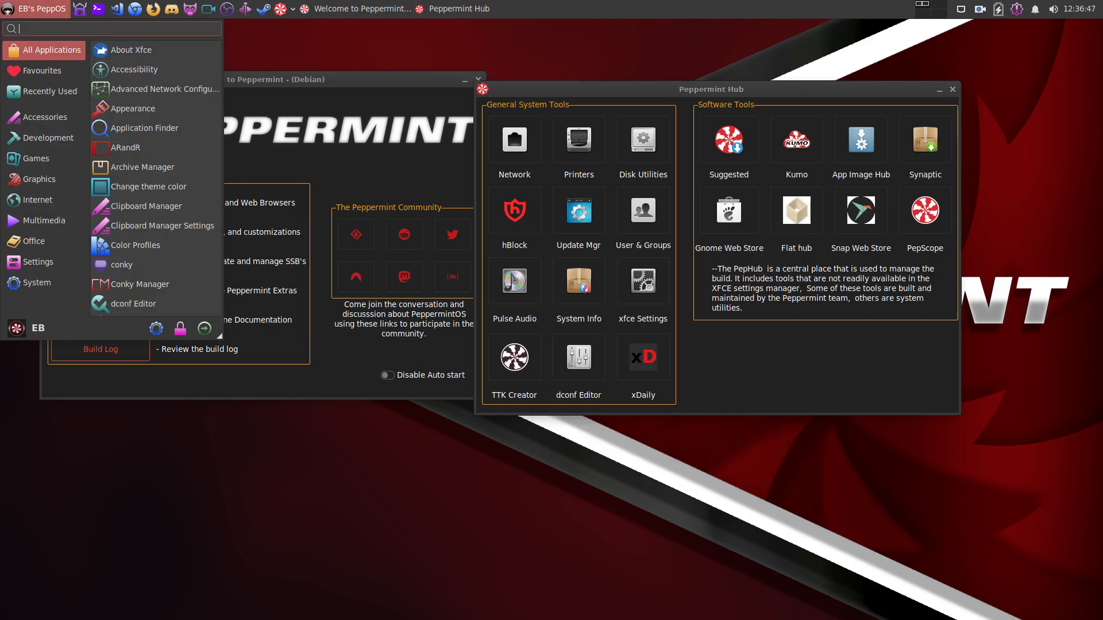
{"action": "left_click", "coordinate": [37, 200]}
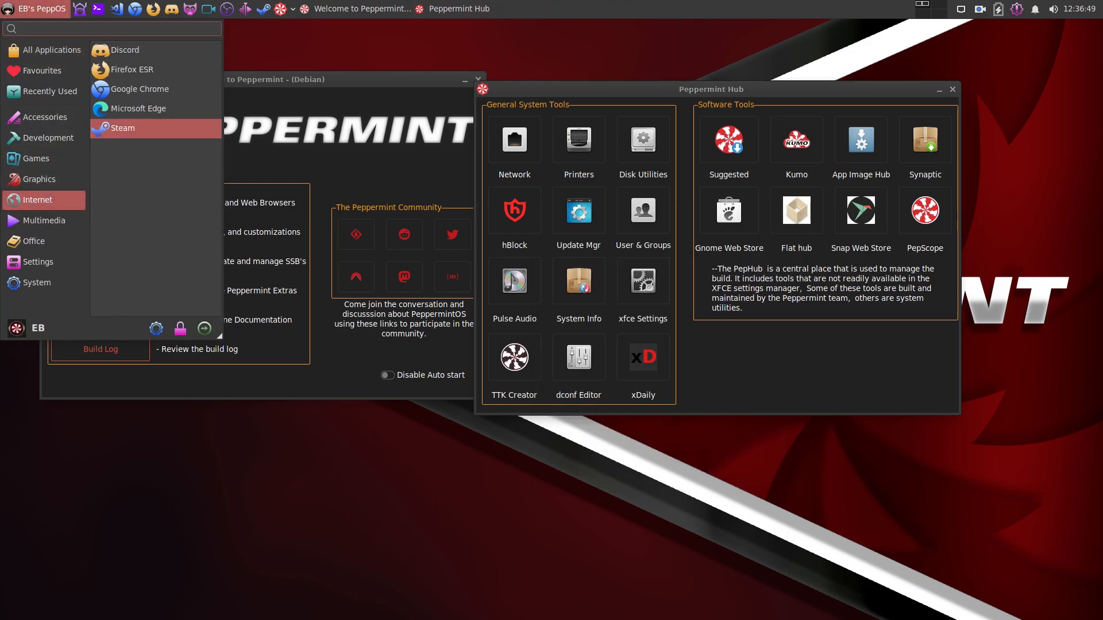
{"action": "mouse_move", "coordinate": [122, 128]}
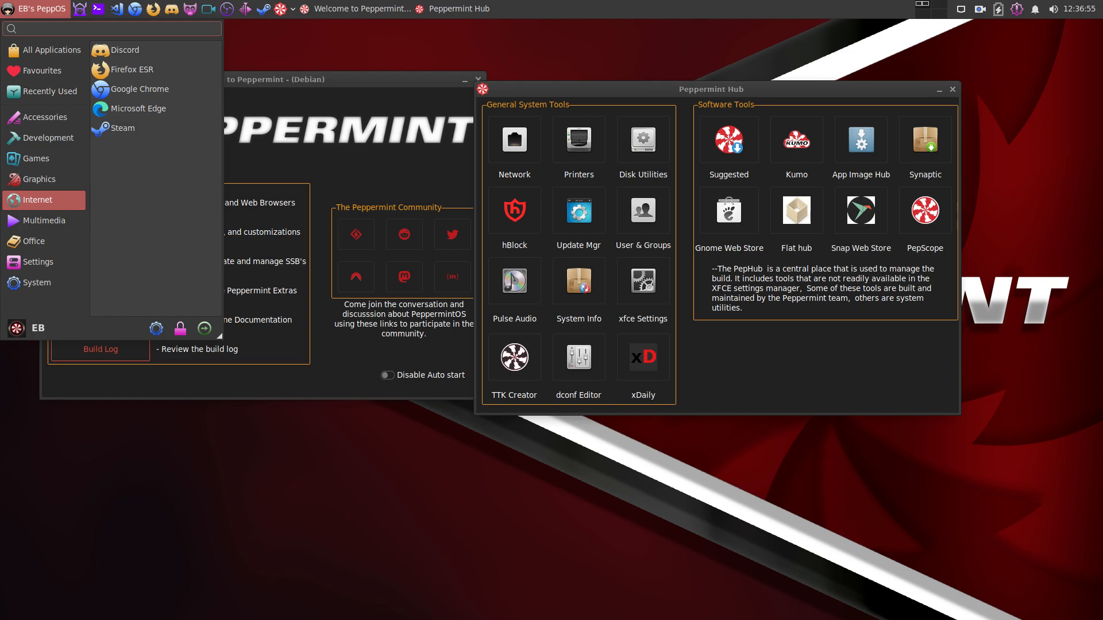
{"action": "left_click", "coordinate": [35, 283]}
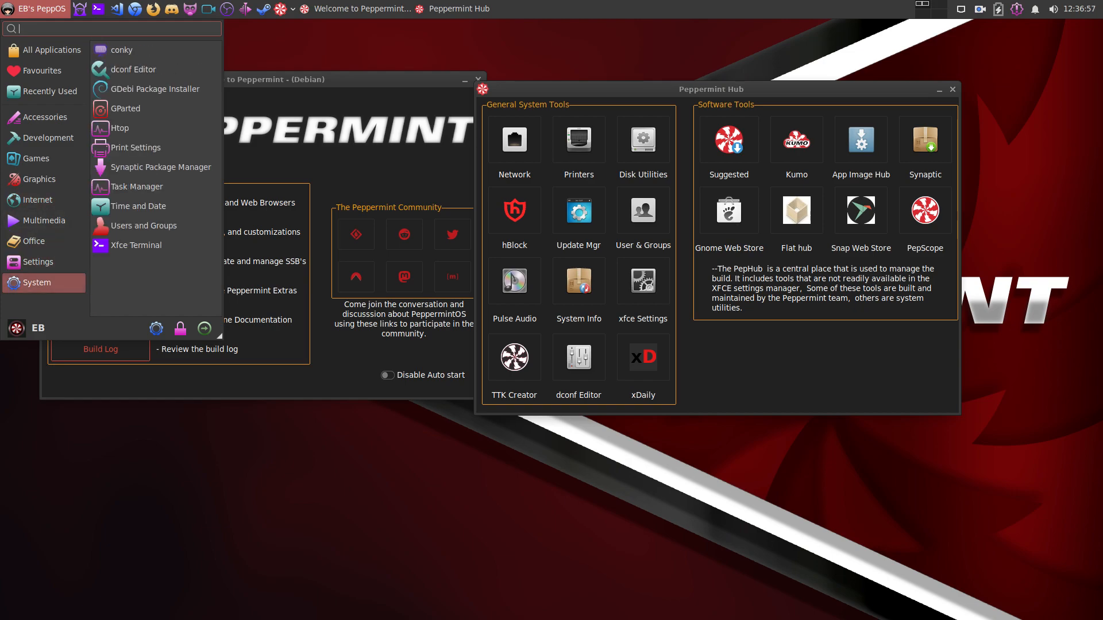
{"action": "left_click", "coordinate": [35, 240]}
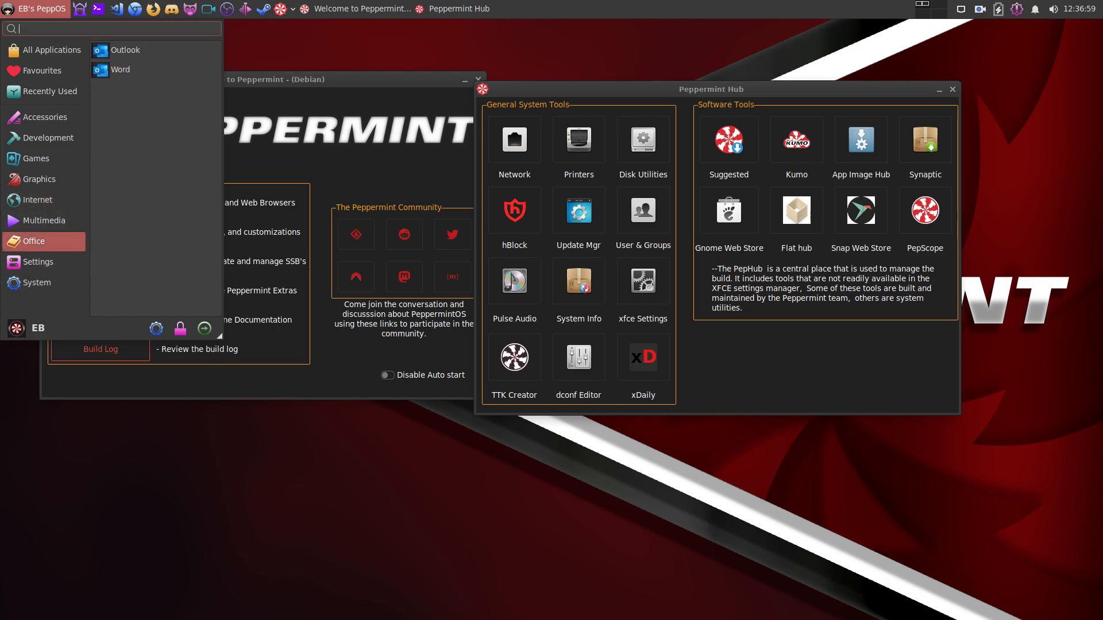
{"action": "mouse_move", "coordinate": [125, 49]}
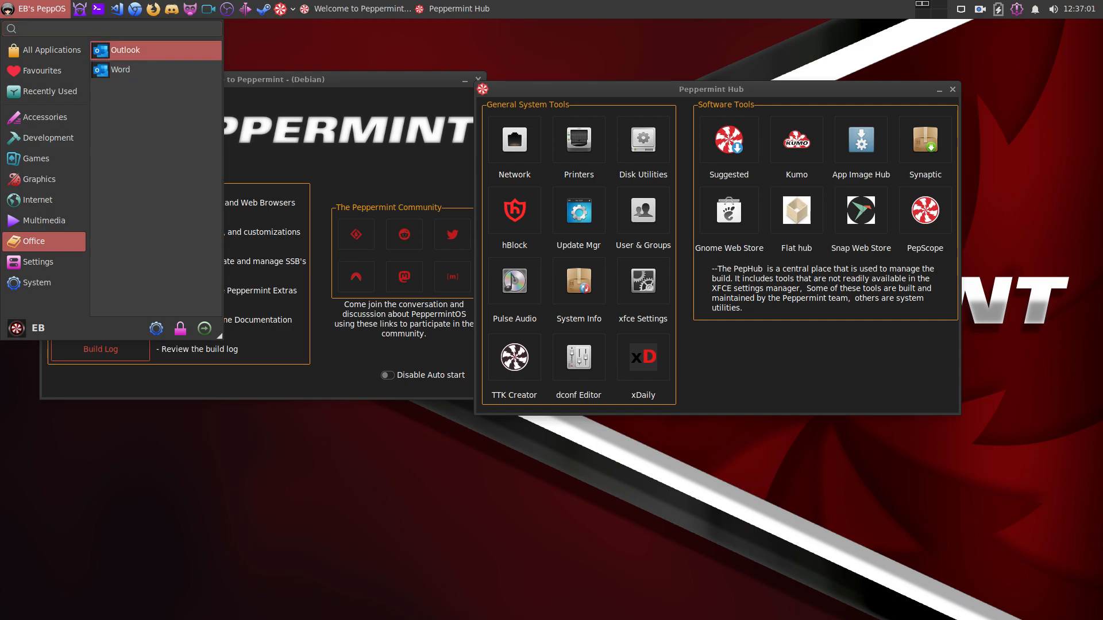
{"action": "left_click", "coordinate": [125, 50]}
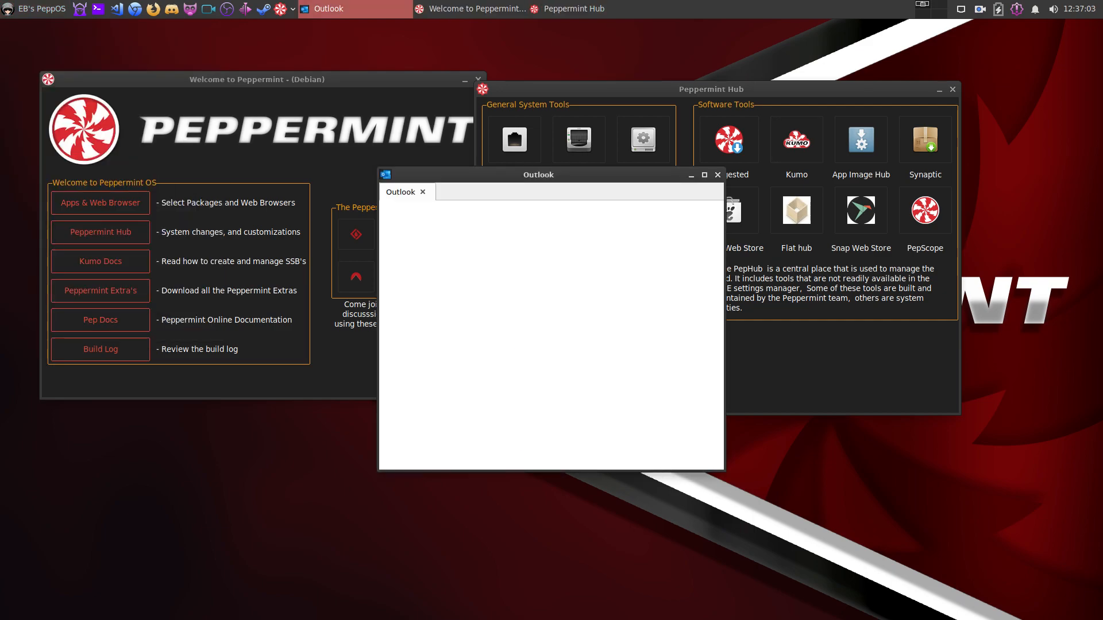
Close the Outlook web app window with its X button
{"action": "left_click", "coordinate": [703, 175]}
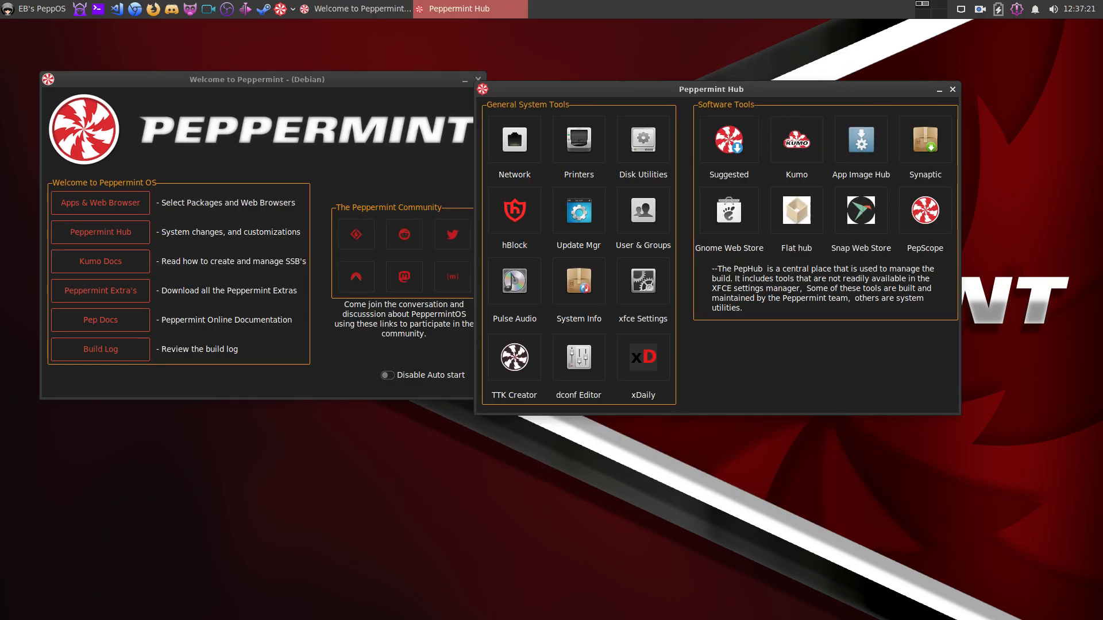
Close the Peppermint Hub and Welcome to Peppermint windows, leaving an empty desktop
{"action": "left_click_drag", "start_coordinate": [710, 90], "coordinate": [747, 74]}
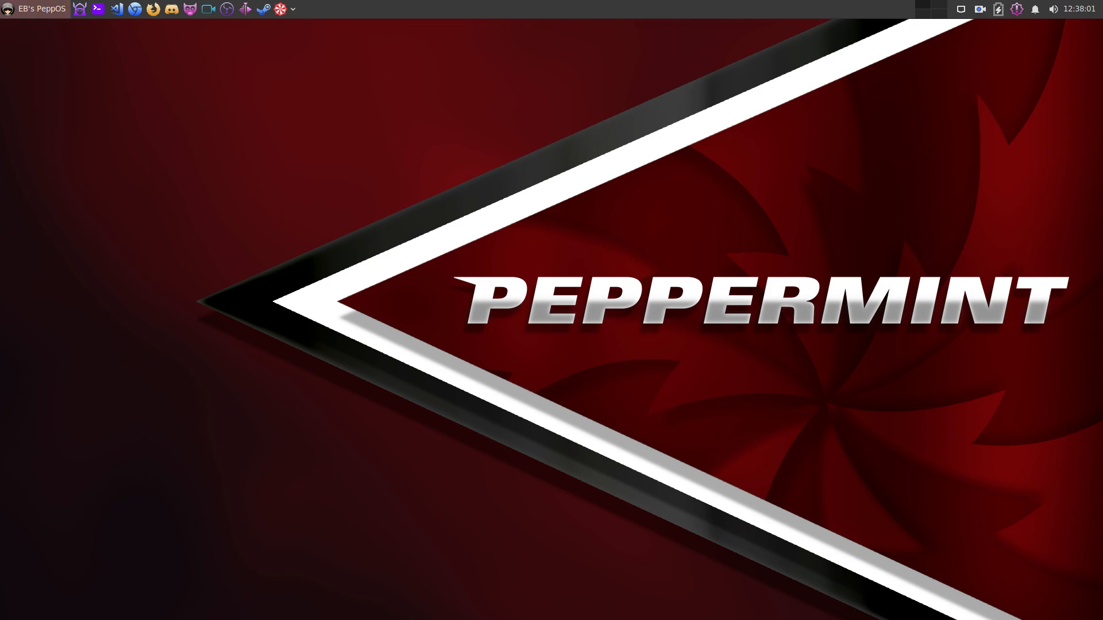
Launch htop from the System category of the Whisker menu
{"action": "left_click", "coordinate": [33, 8]}
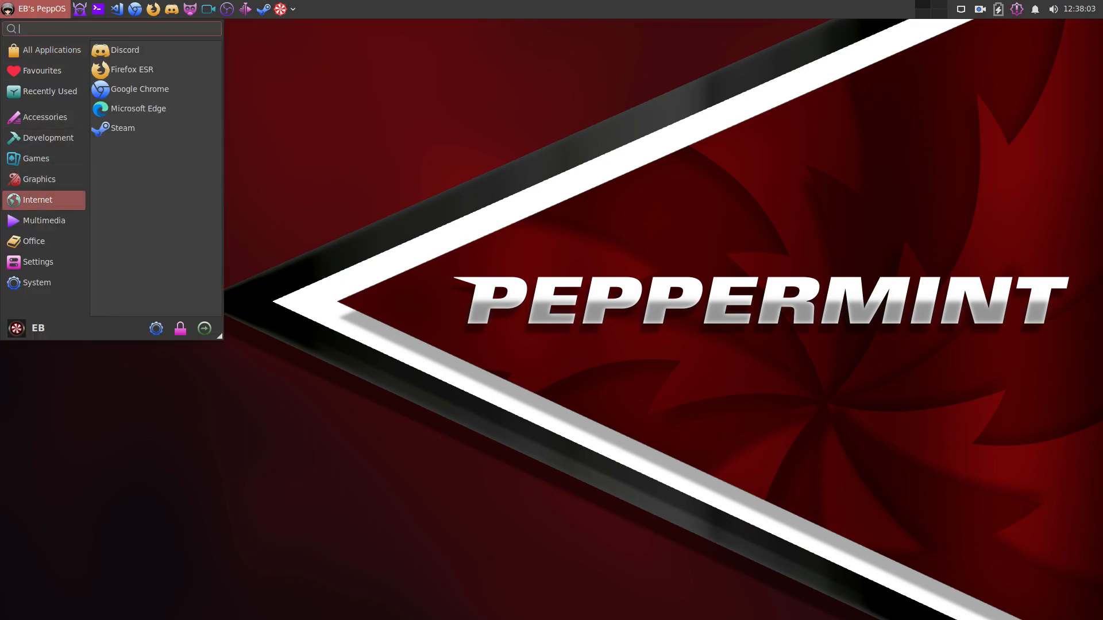
{"action": "left_click", "coordinate": [39, 262]}
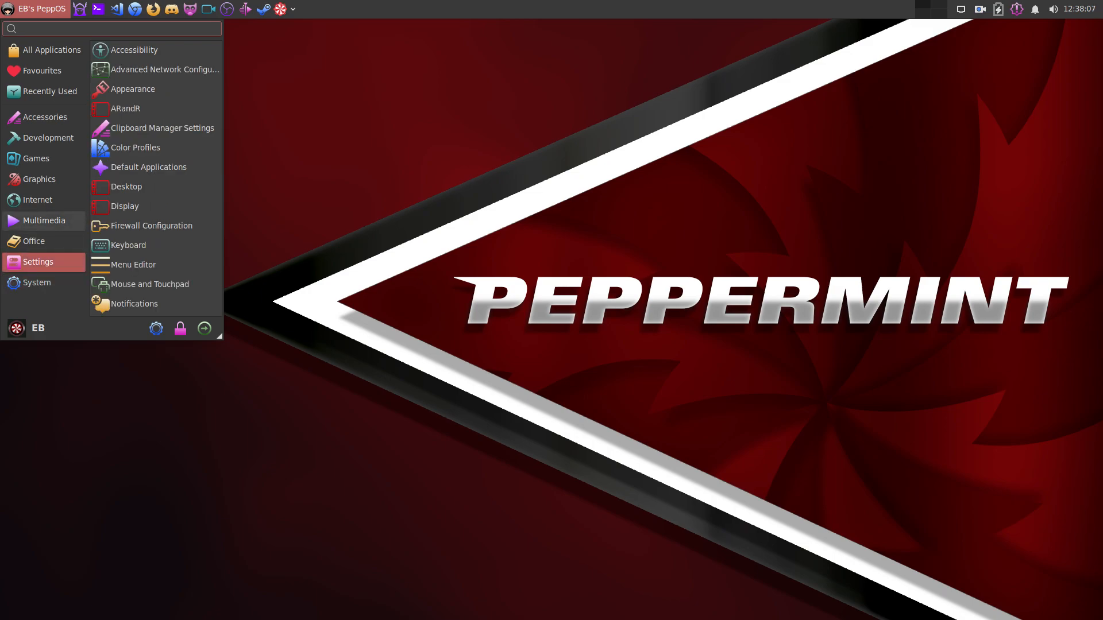
{"action": "left_click", "coordinate": [33, 10]}
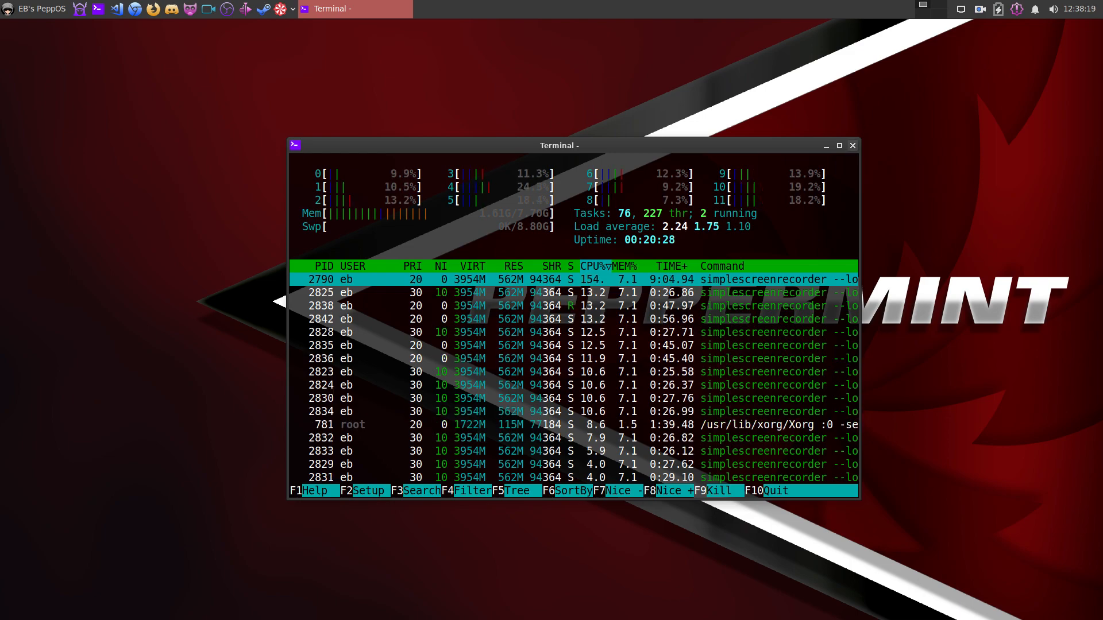
Inspect the htop process list, quit it and list the Multimedia applications in the menu
{"action": "left_click", "coordinate": [851, 146]}
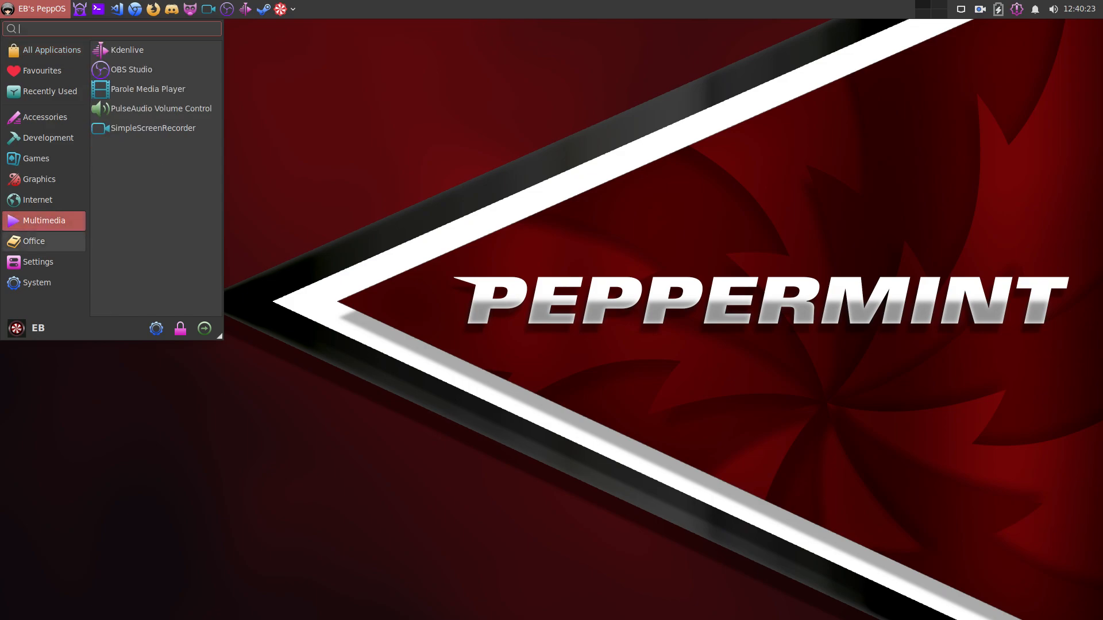
Browse the System and Settings application categories in the Whisker menu
{"action": "left_click", "coordinate": [37, 283]}
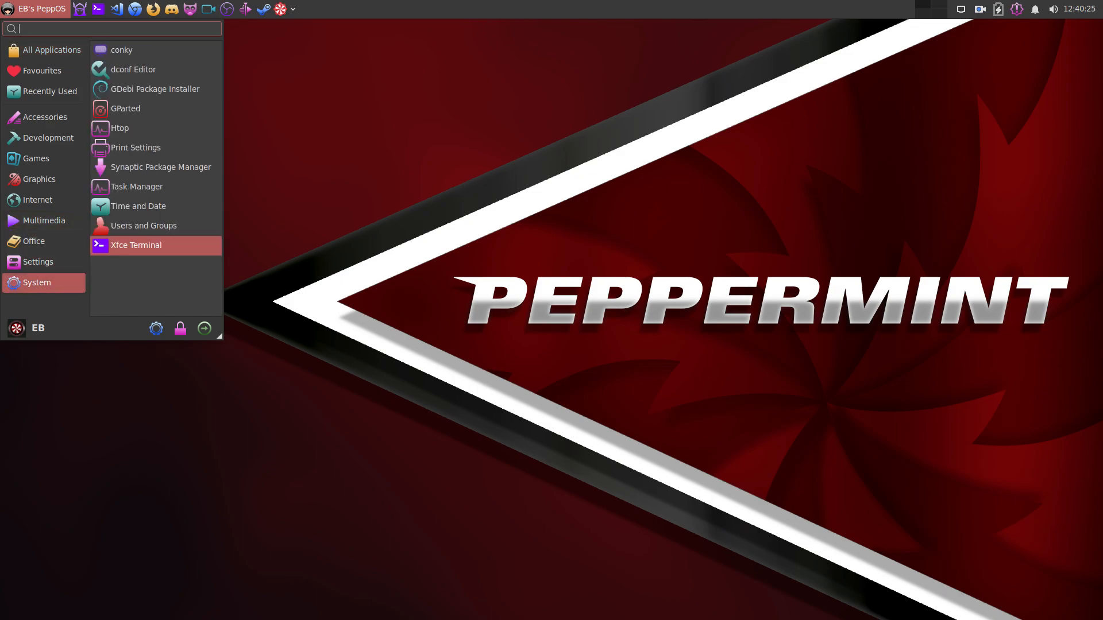
{"action": "mouse_move", "coordinate": [121, 49]}
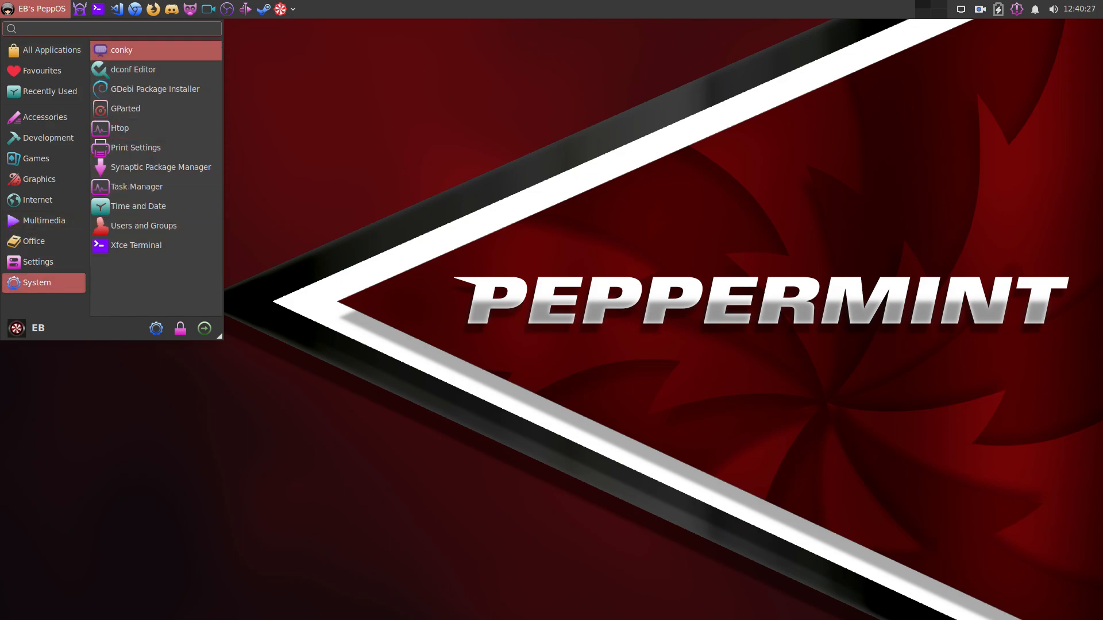
{"action": "mouse_move", "coordinate": [155, 90]}
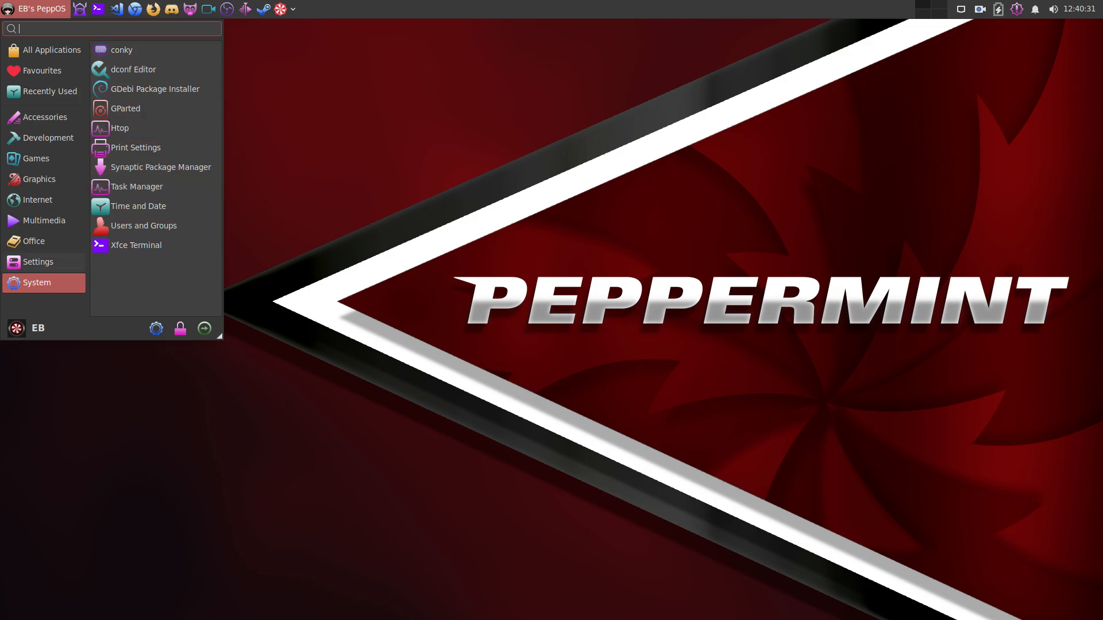
{"action": "left_click", "coordinate": [39, 262]}
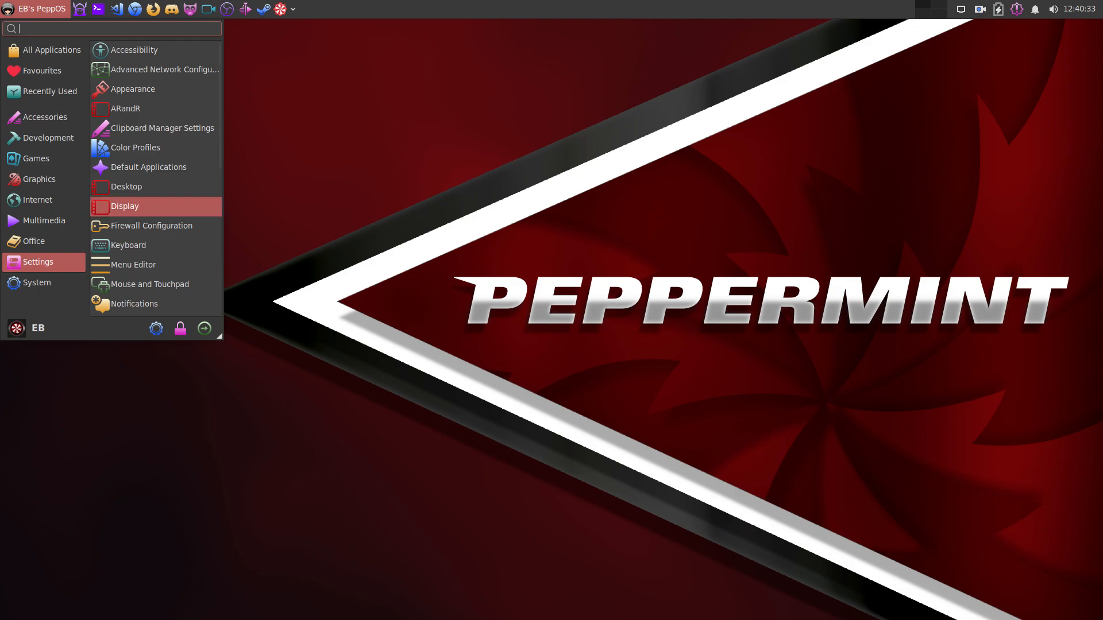
{"action": "scroll", "scroll_direction": "down", "scroll_amount": 3}
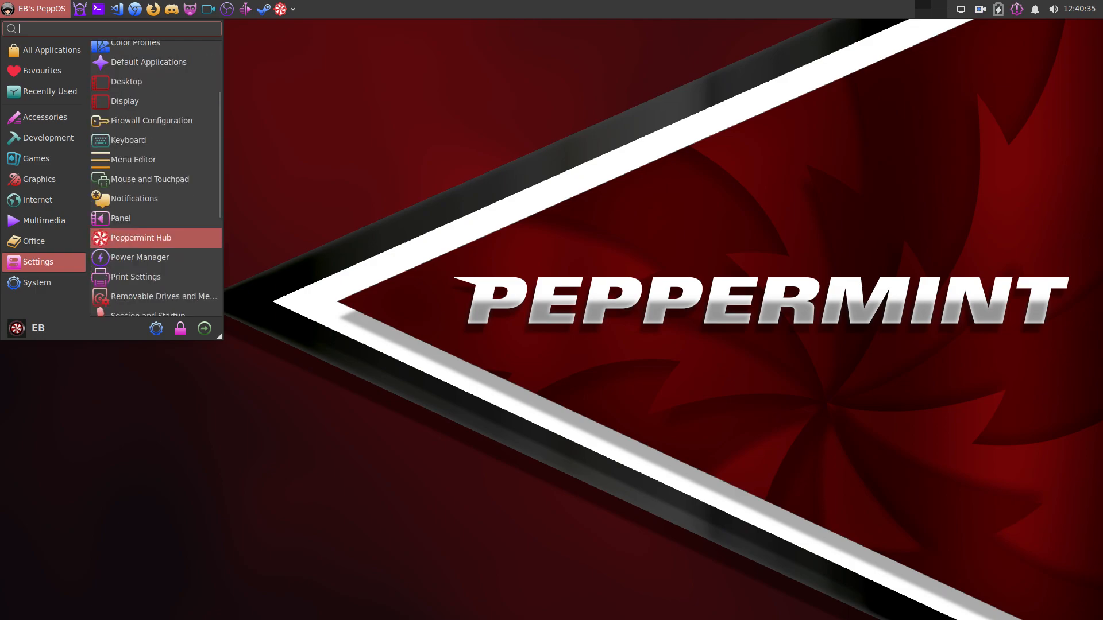
{"action": "scroll", "scroll_direction": "down", "scroll_amount": 3}
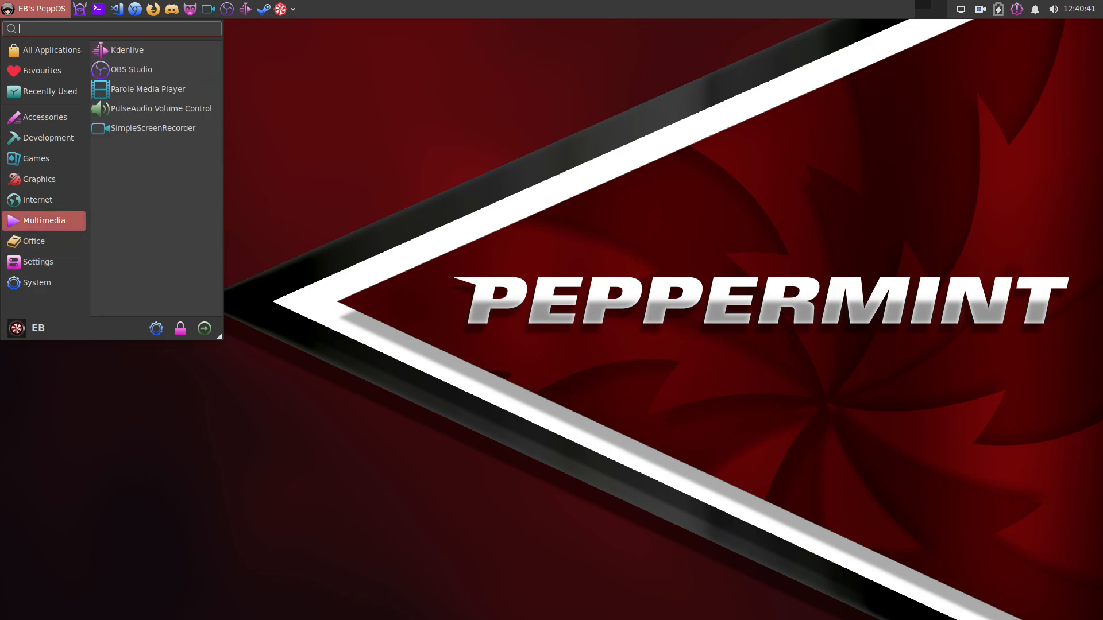
Browse the Graphics and Games categories, then dismiss the menu to the bare desktop
{"action": "left_click", "coordinate": [39, 179]}
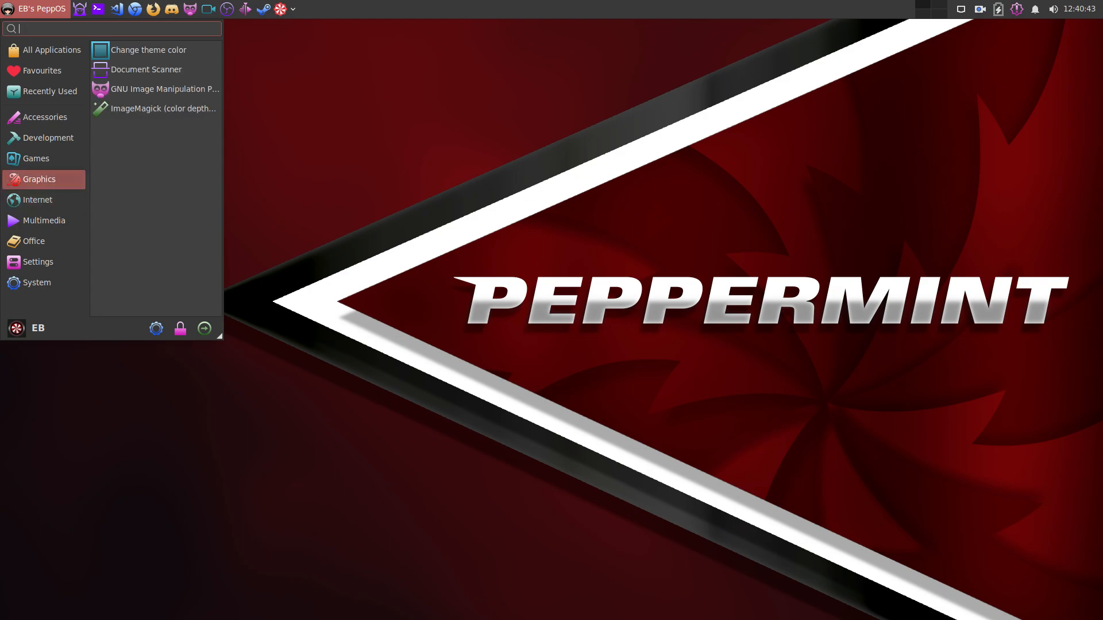
{"action": "left_click", "coordinate": [36, 158]}
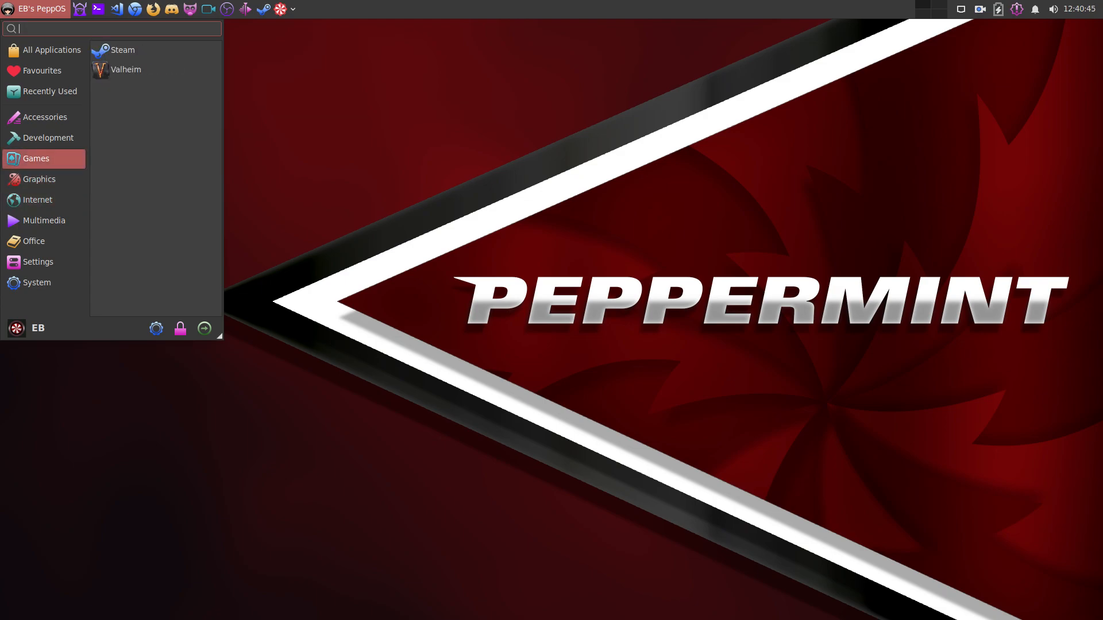
{"action": "left_click", "coordinate": [48, 138]}
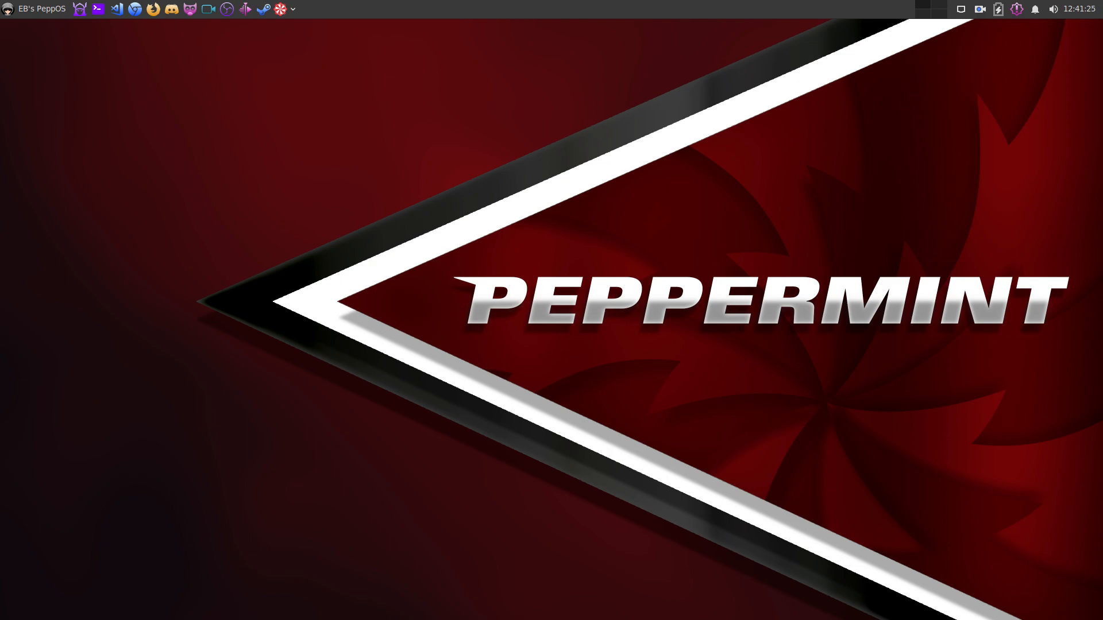
Bring up the SimpleScreenRecorder tray controls to save the ongoing recording
{"action": "left_click", "coordinate": [978, 10]}
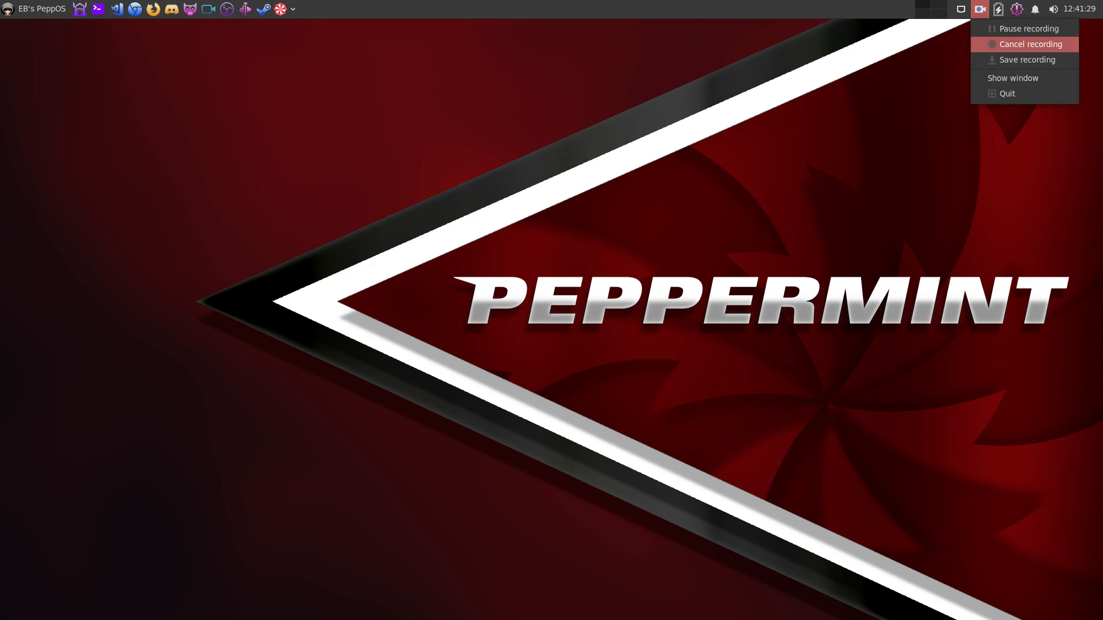
{"action": "mouse_move", "coordinate": [1027, 60]}
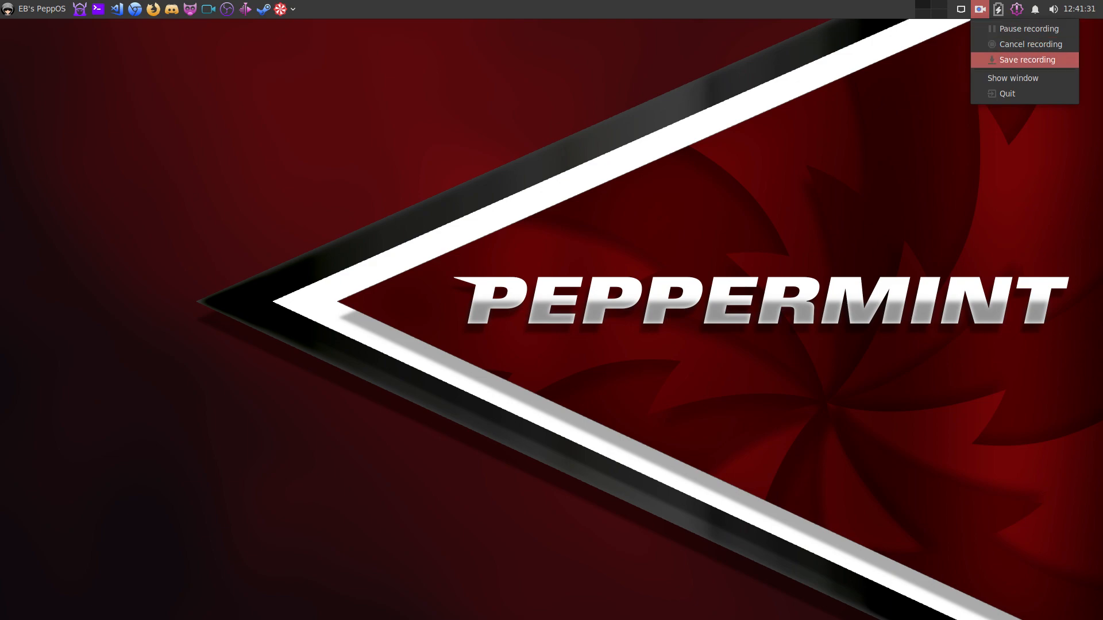